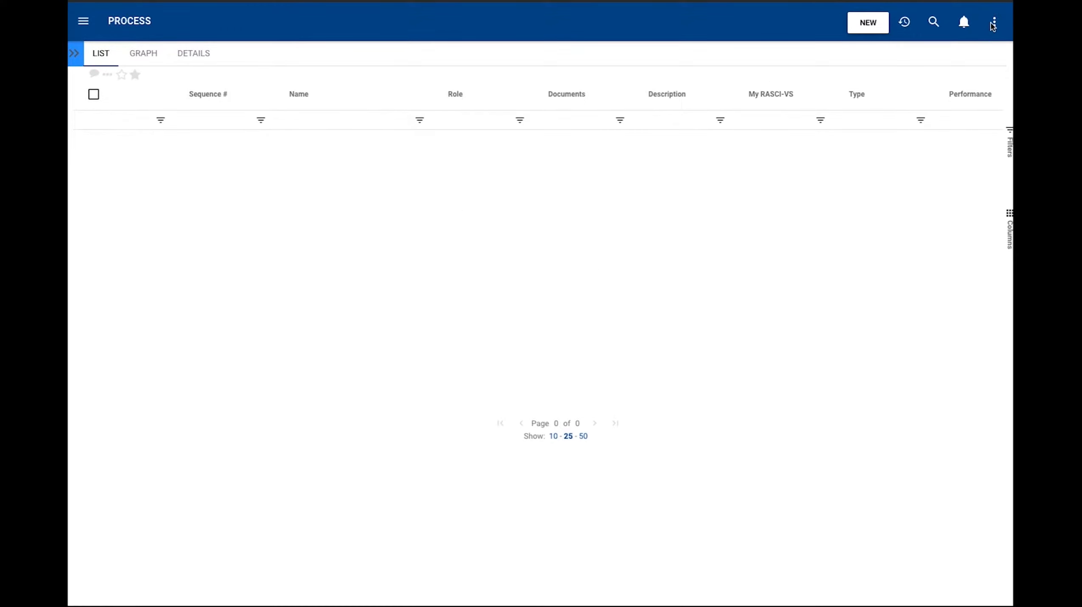
Reveal the header overflow menu showing Import, Export and Environment Admin
click(993, 22)
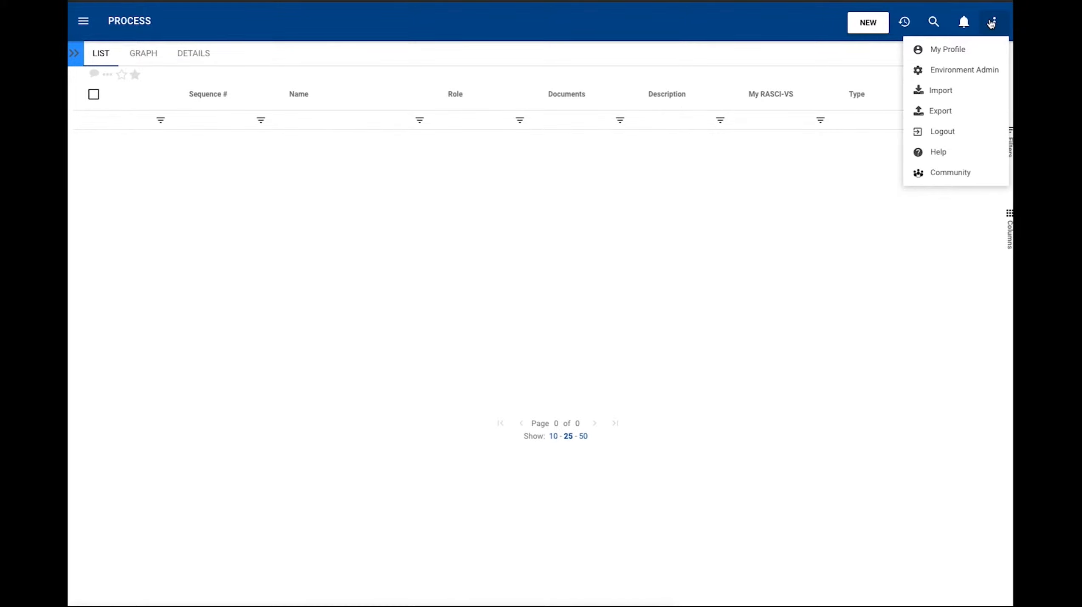
mouse_move(940, 90)
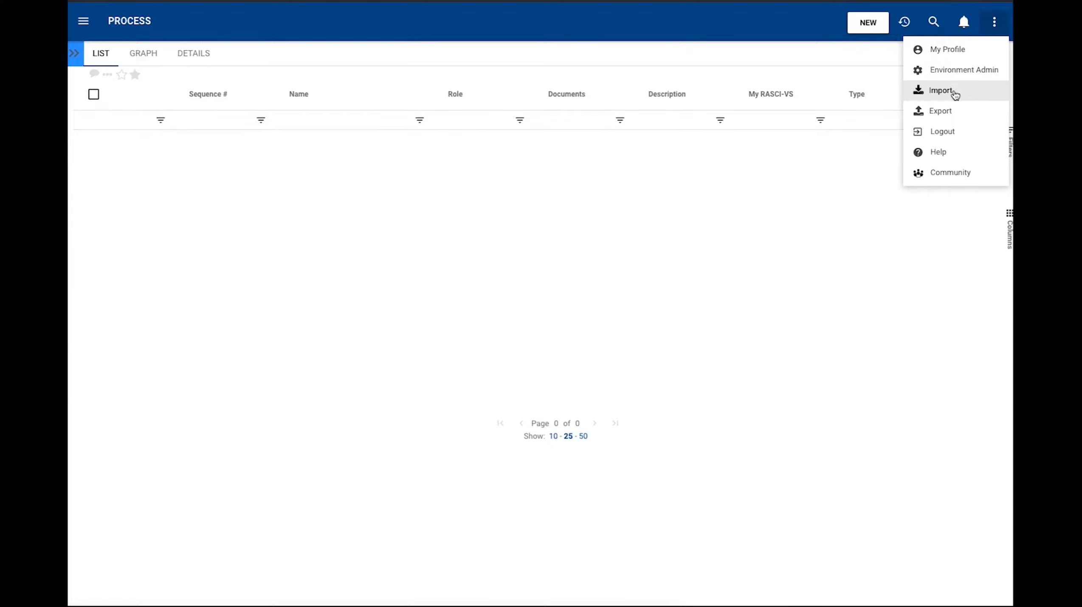
Import Drawing_v.vsdx as a Visio file with Auto match and continue to shape mapping
click(941, 90)
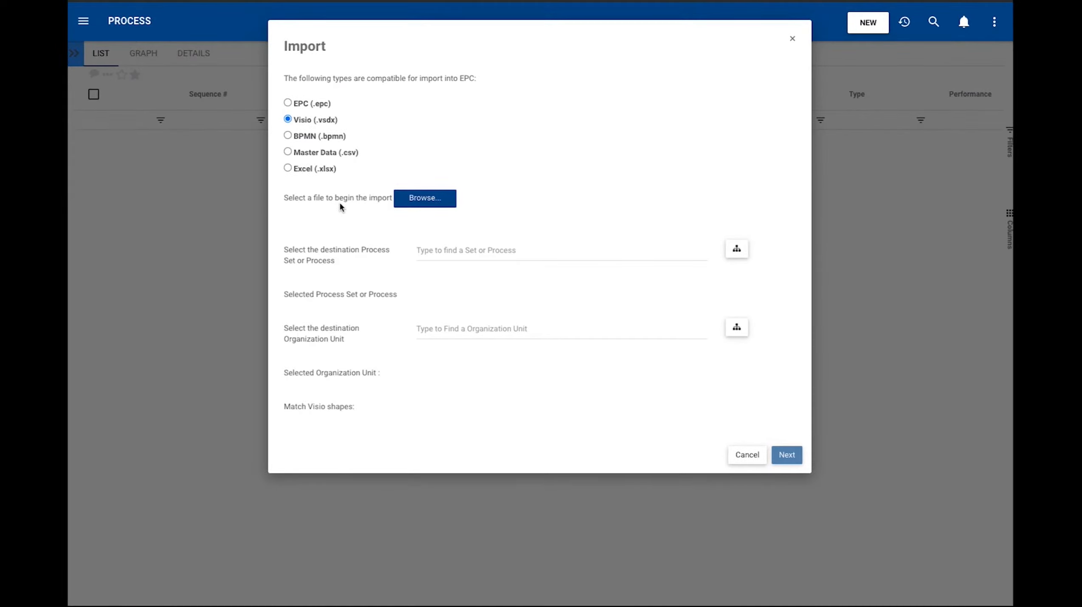
click(424, 198)
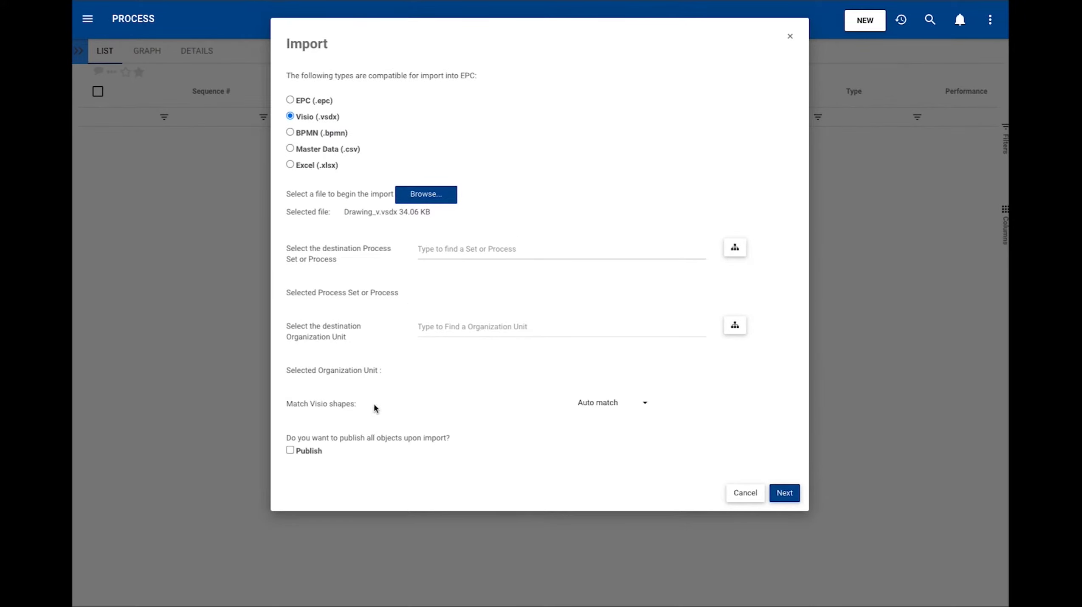
mouse_move(606, 413)
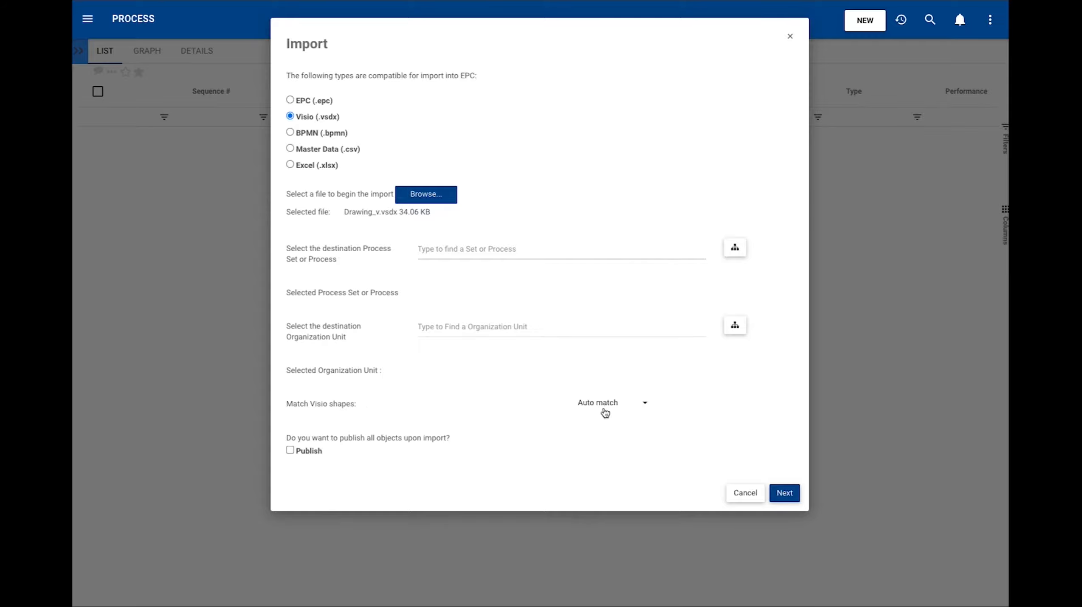
mouse_move(509, 411)
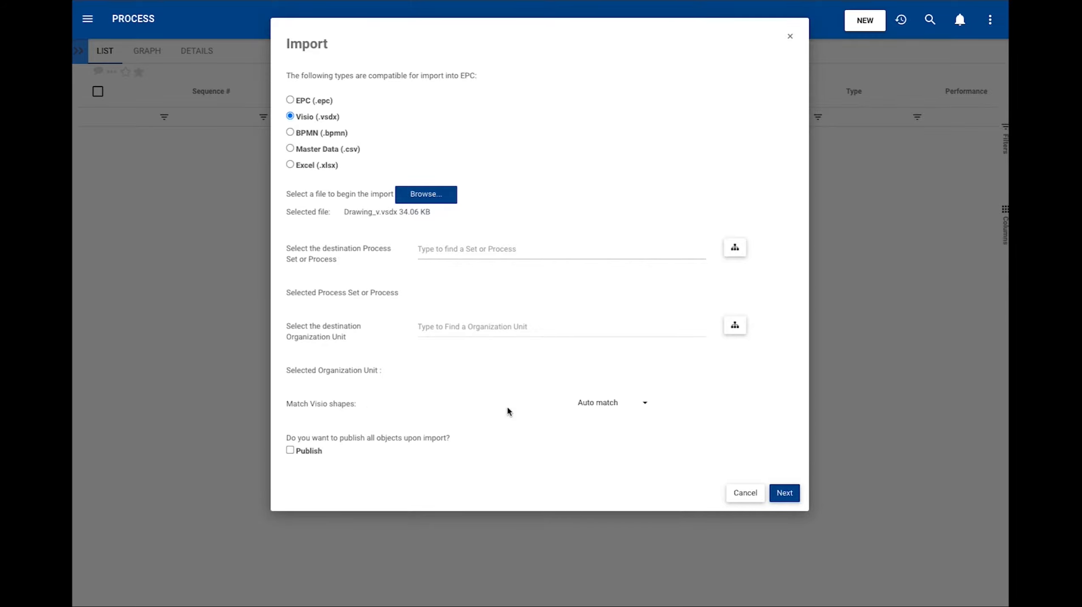
mouse_move(540, 410)
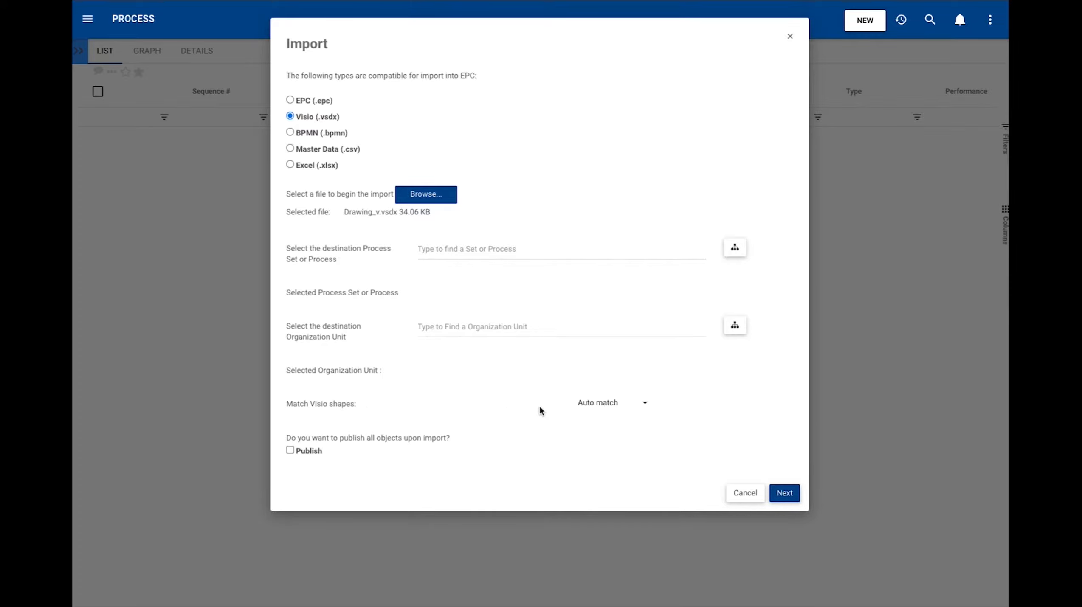
click(611, 403)
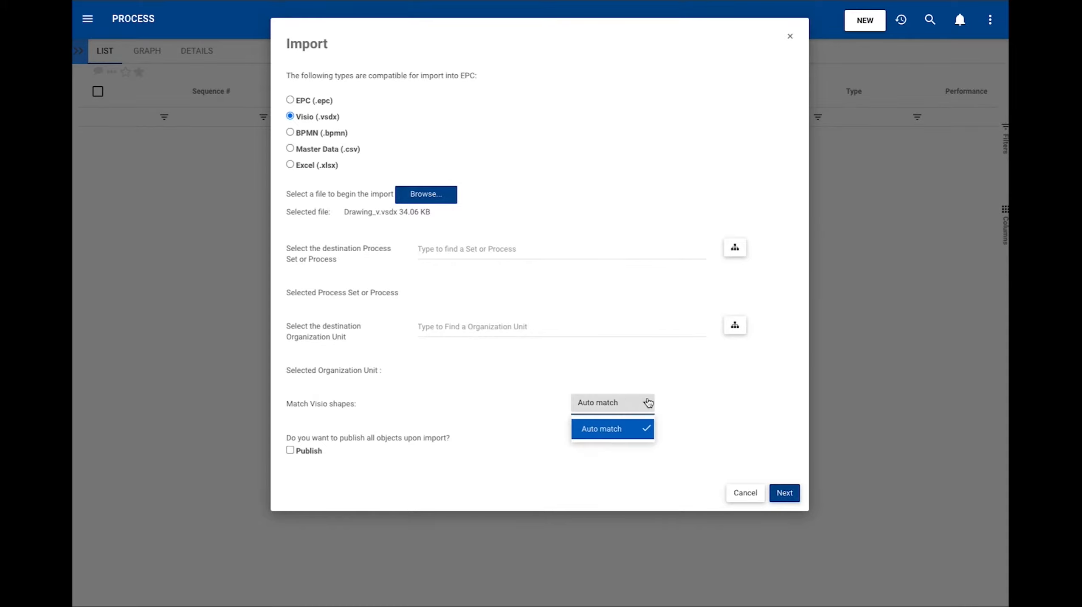
click(601, 428)
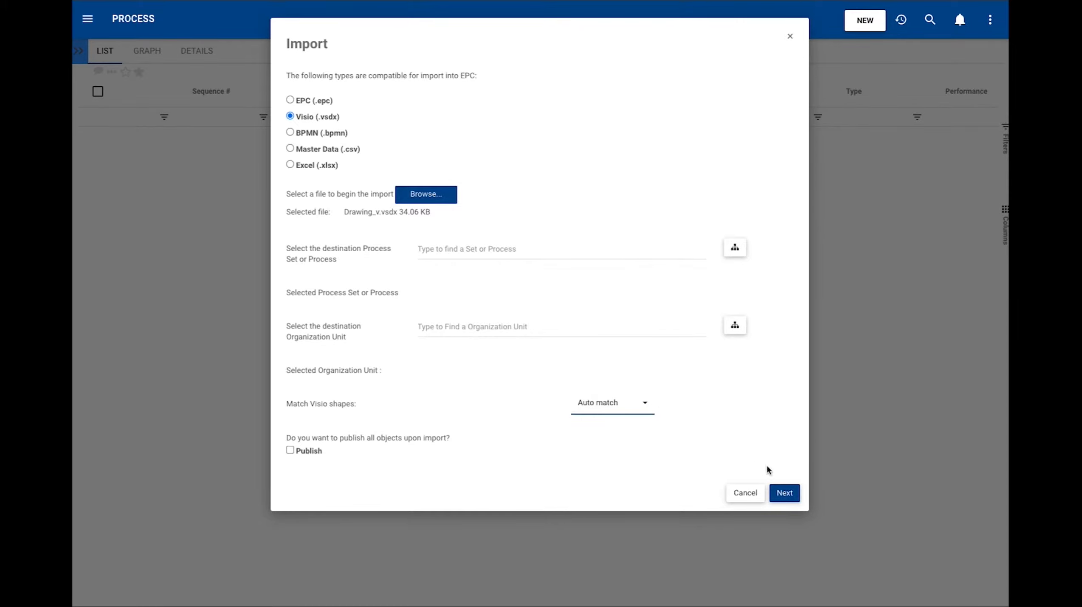
click(784, 493)
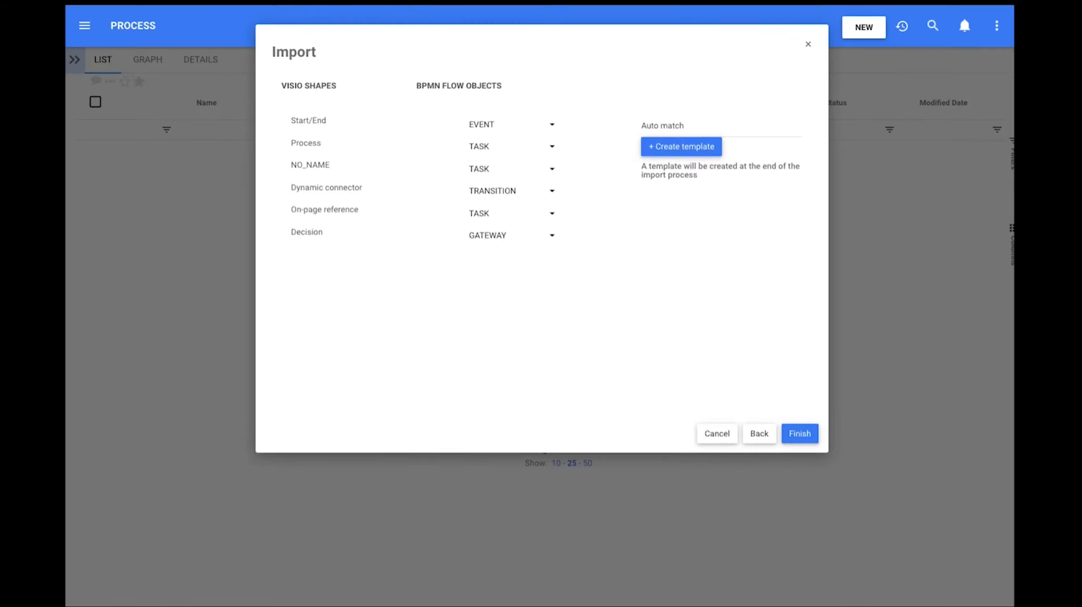
mouse_move(509, 330)
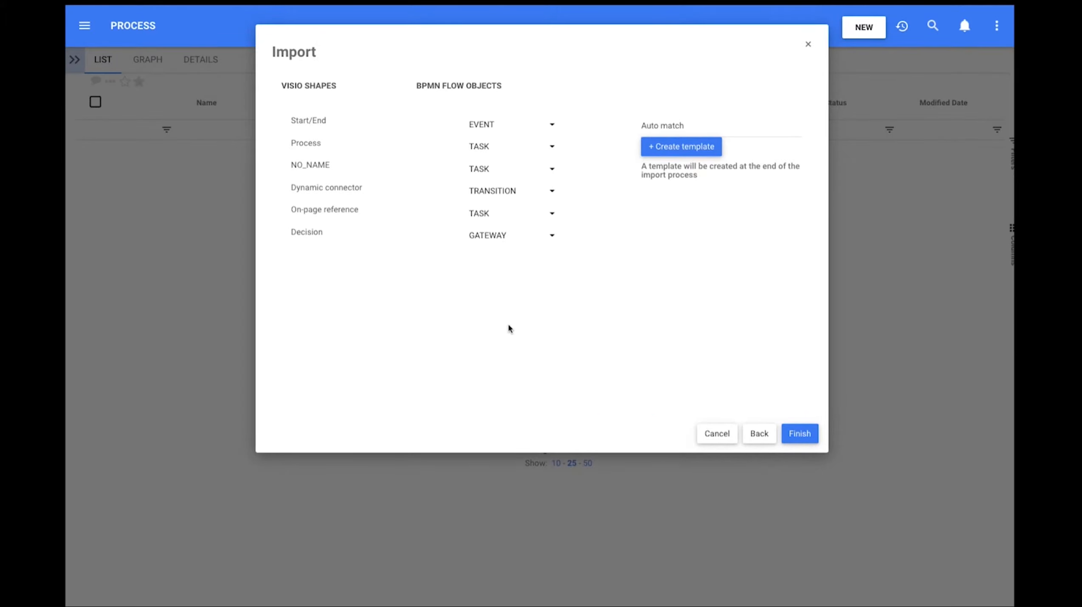
double_click(308, 85)
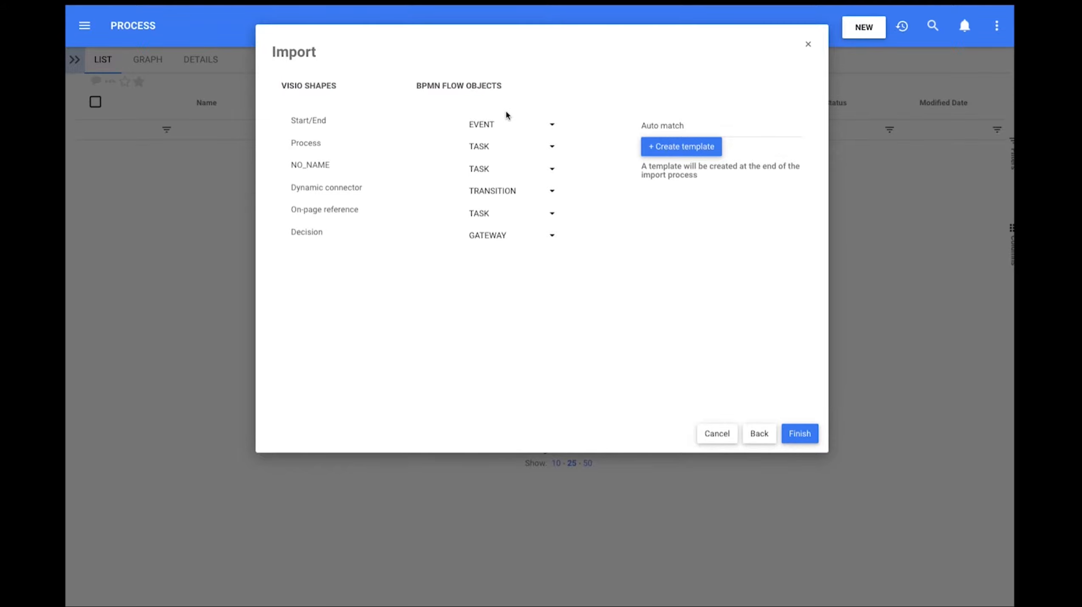
mouse_move(486, 235)
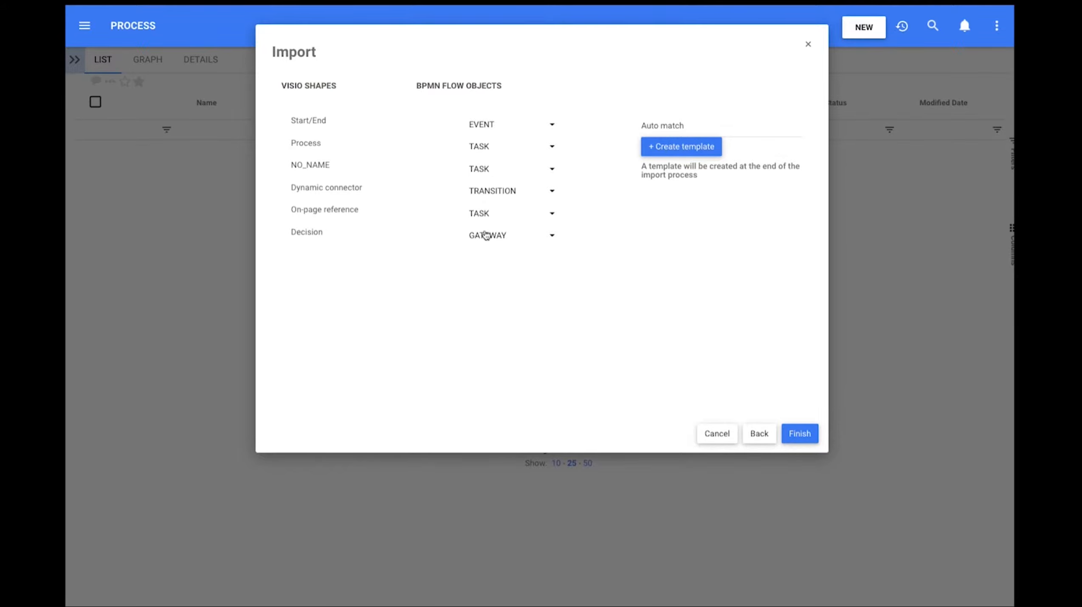
drag(309, 119, 325, 209)
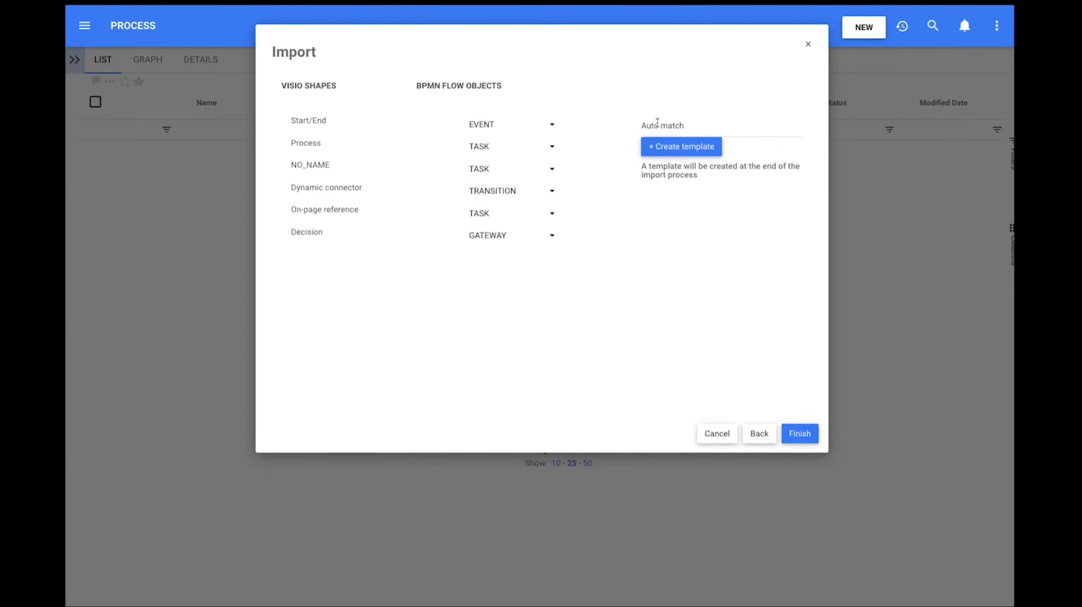
Save the mapping as template 'Template 1' and finish the import of Page-1
text(Templa)
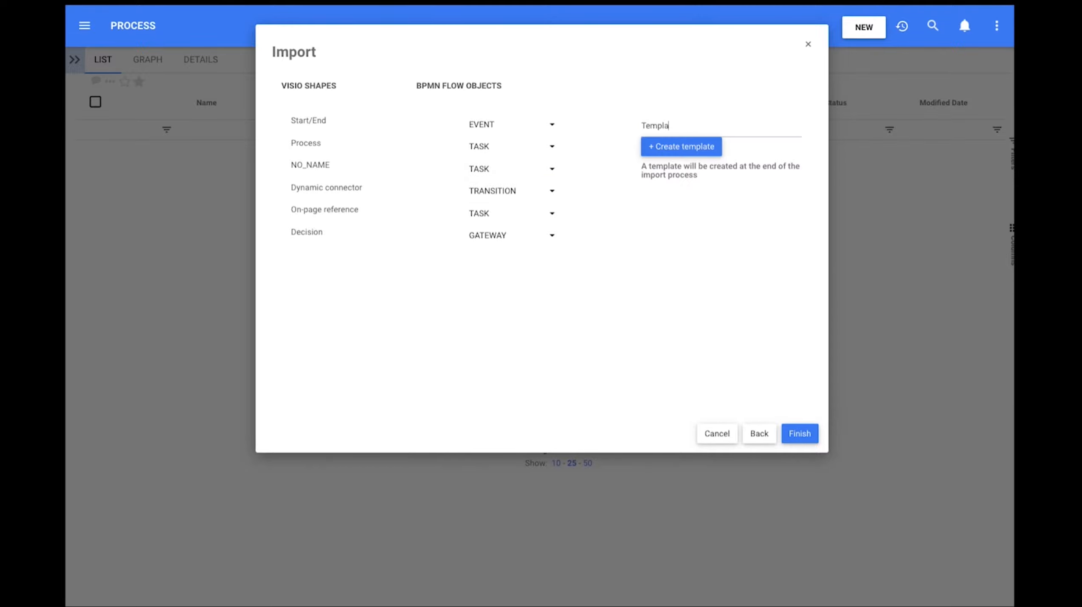
click(680, 146)
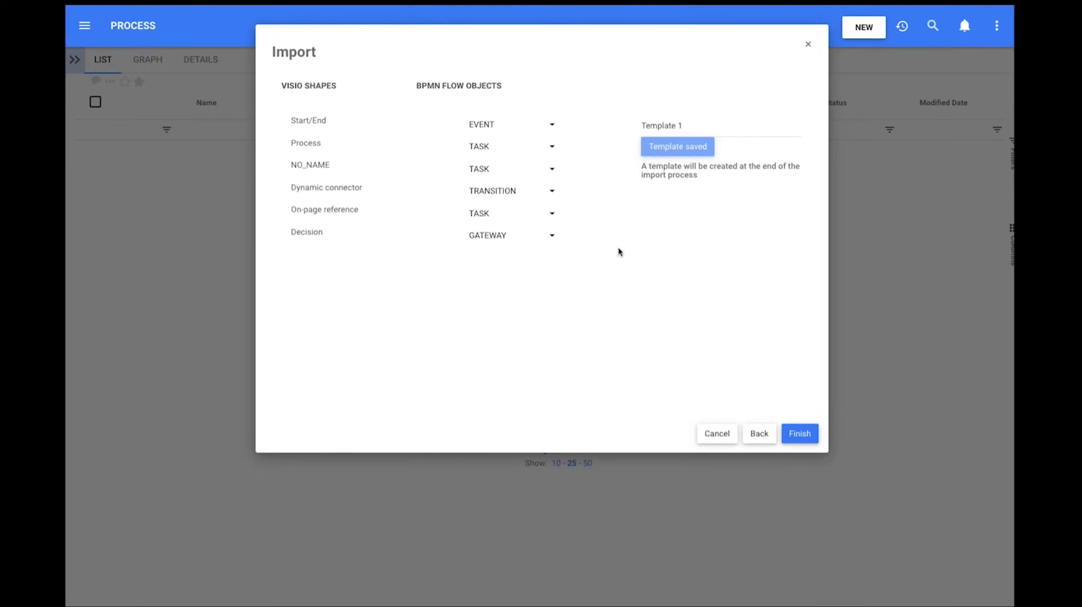
mouse_move(638, 318)
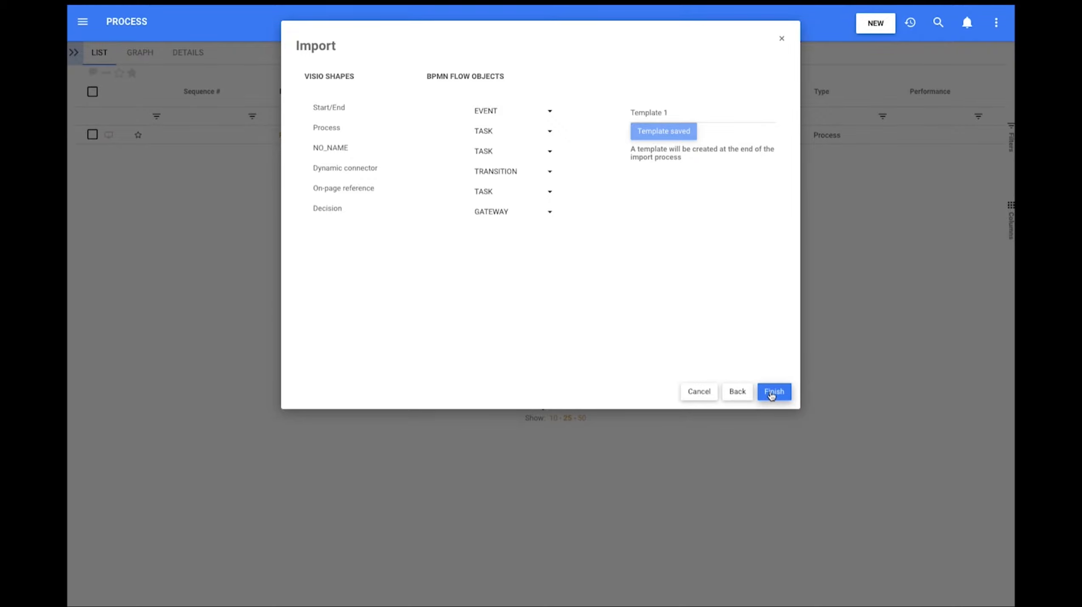
click(773, 391)
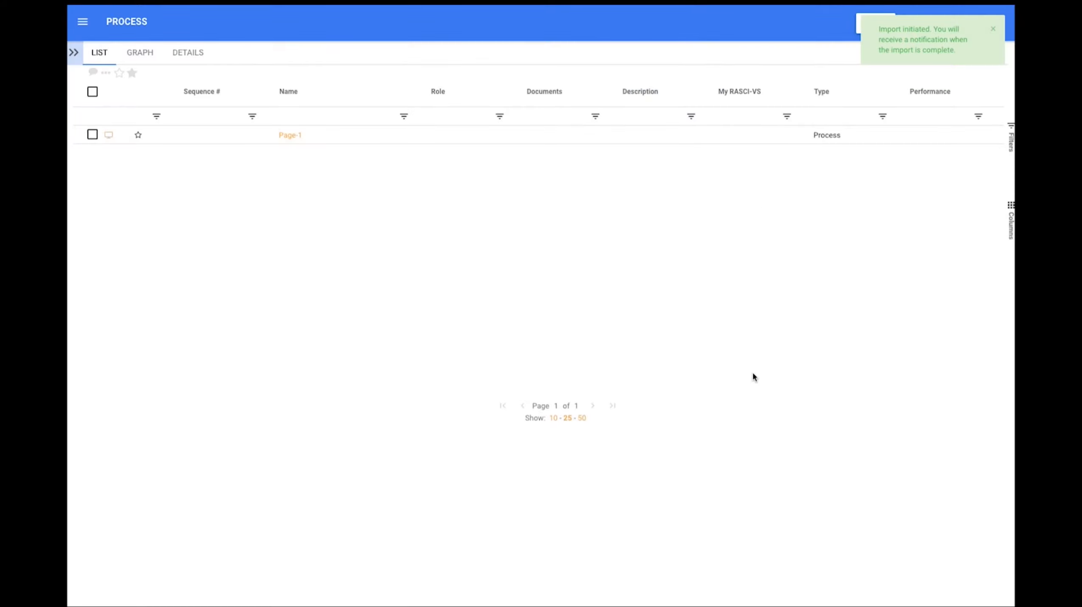
mouse_move(540, 161)
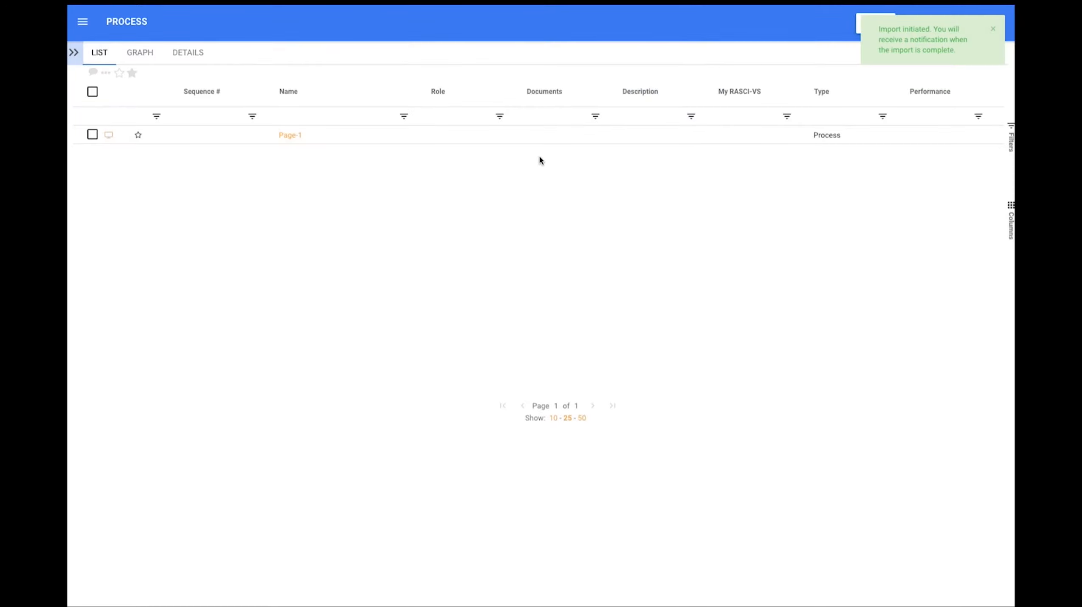